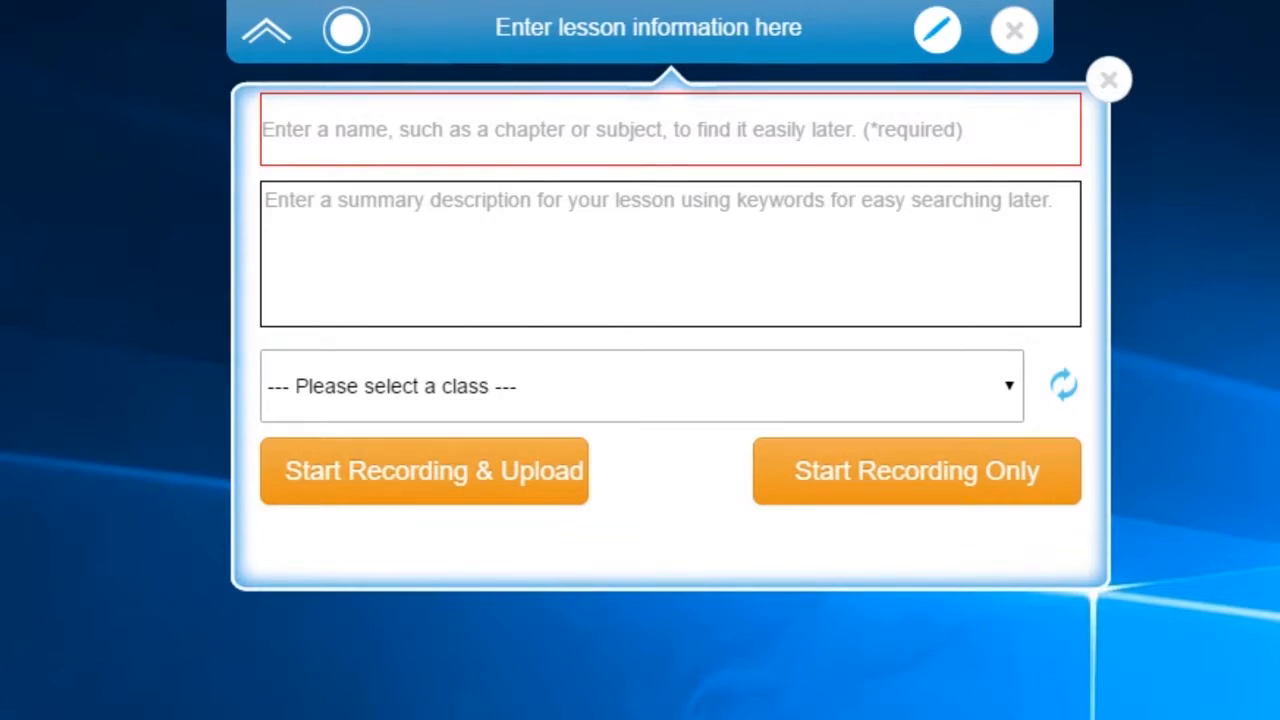
Name the lesson 'Wild Animals of The South' with the summary 'Discussion on flamingos'
text(w)
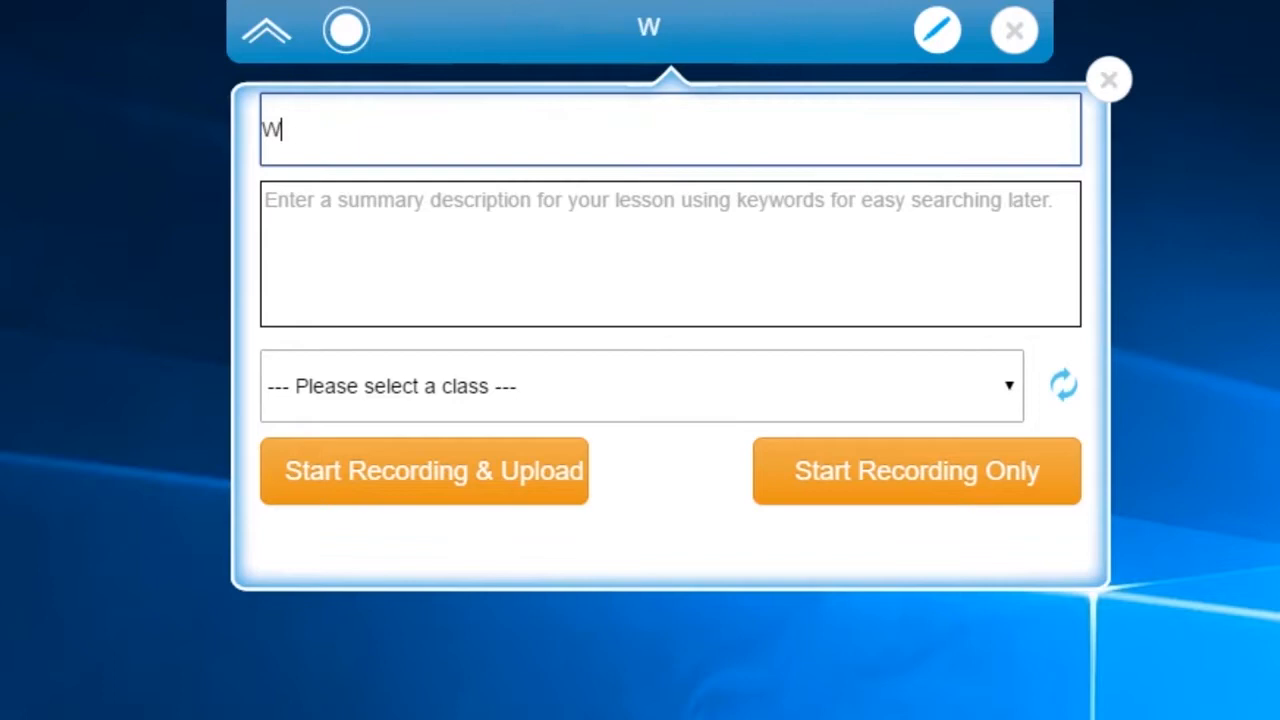
text(ild Animals of The South)
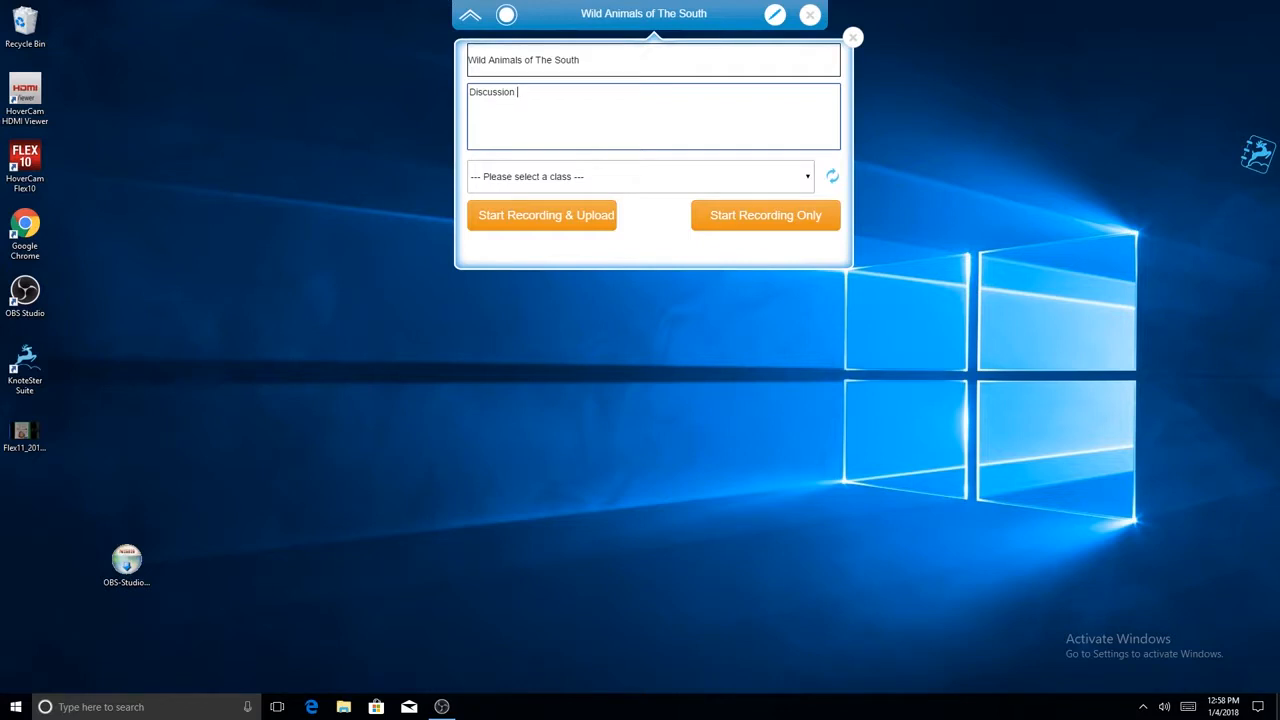
text(on fa)
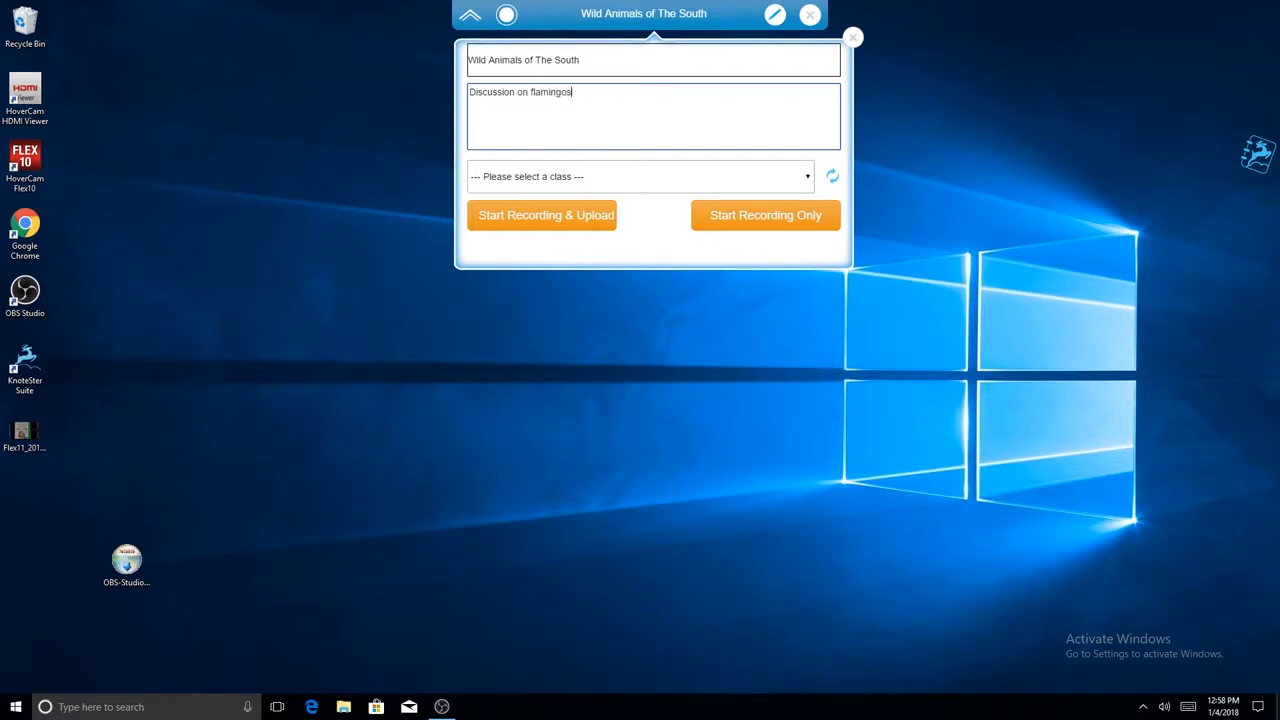
click(638, 176)
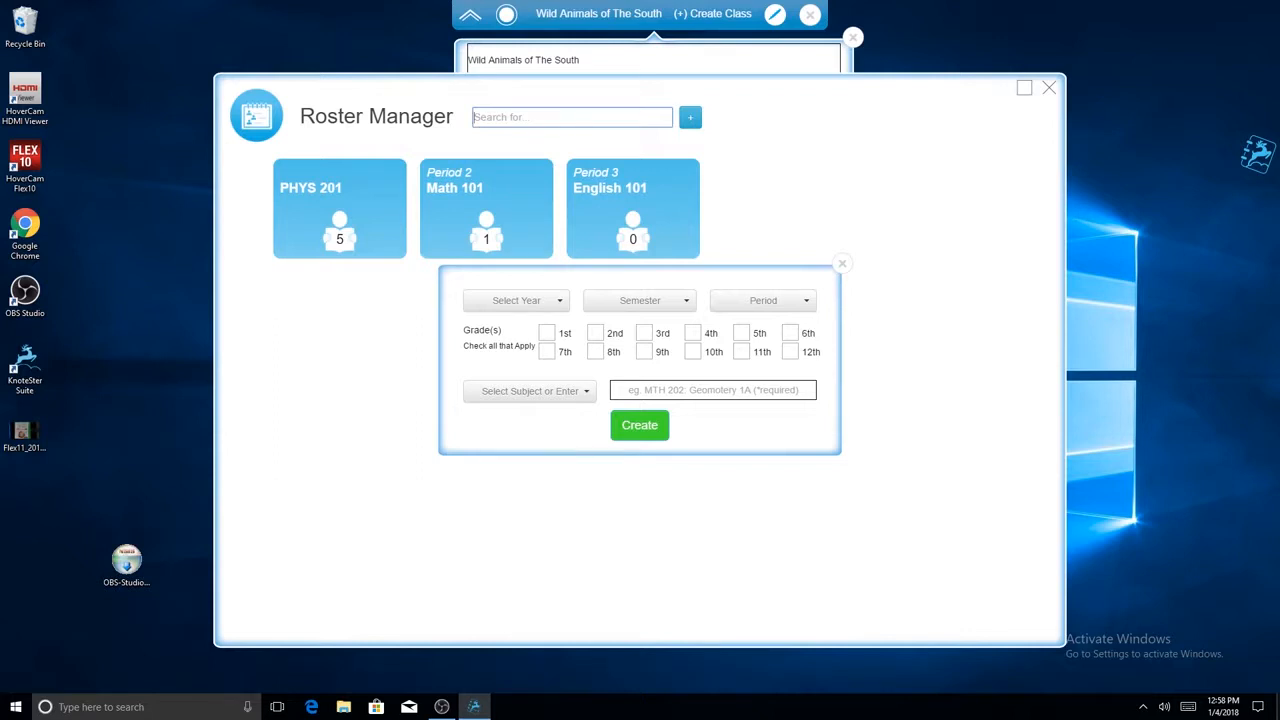
Fill the new class as 4th grade, subject Science, year 2018, Spring semester, Period 5
click(692, 333)
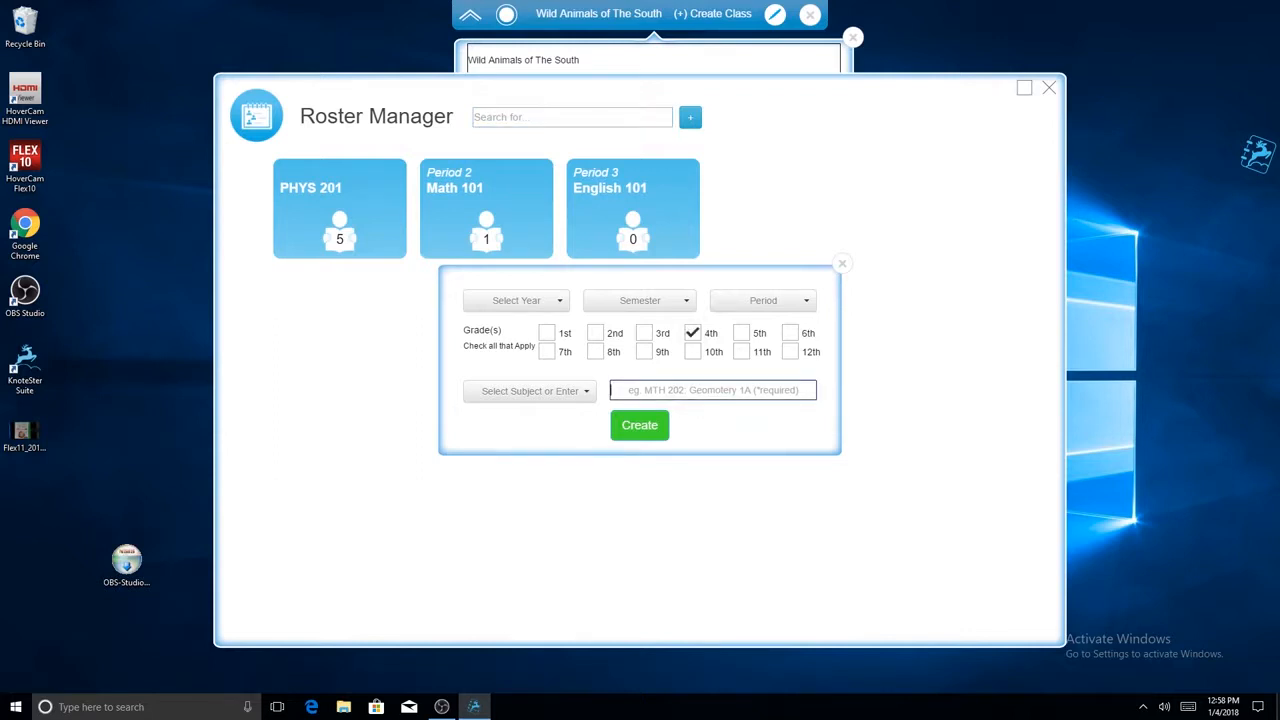
text(Science)
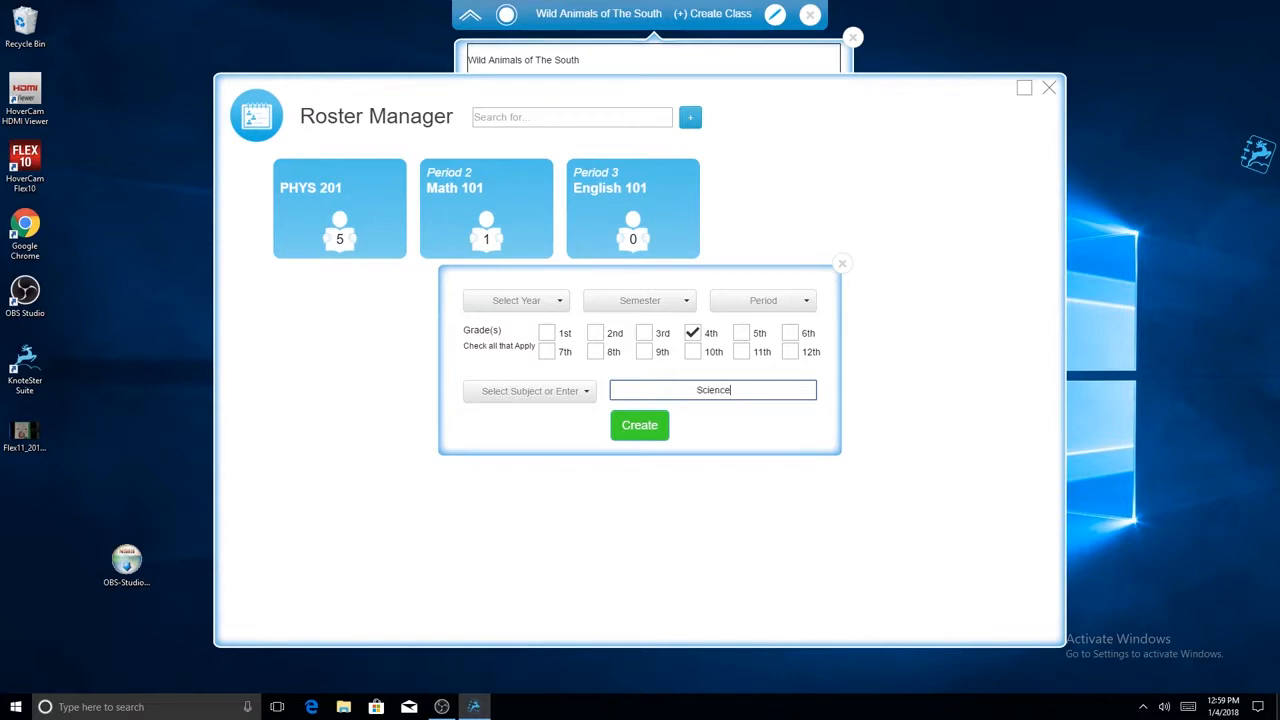
click(516, 300)
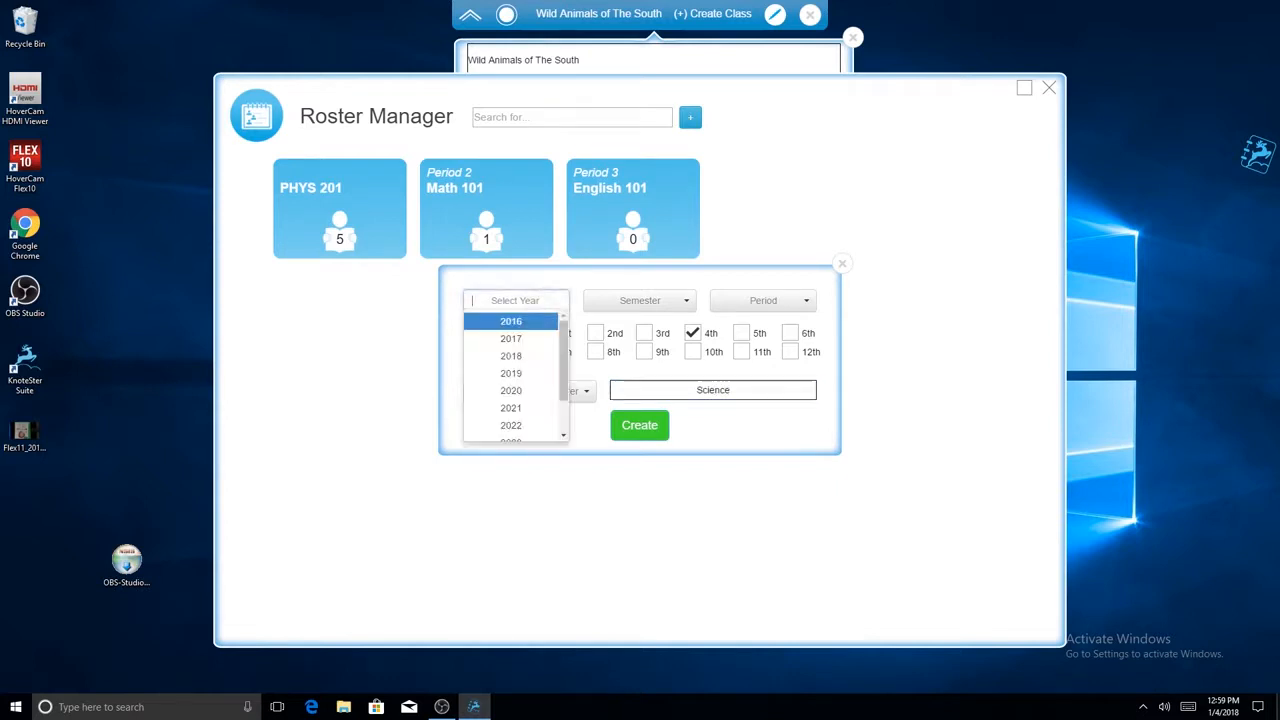
click(511, 355)
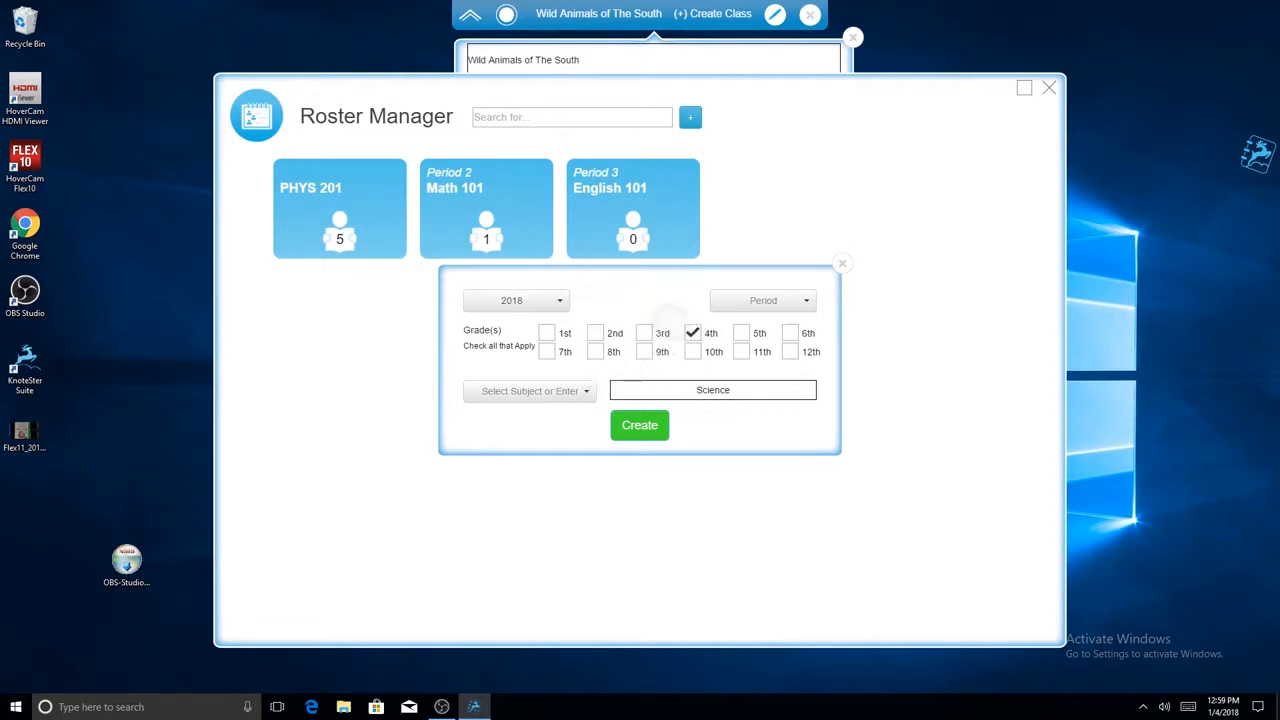
click(762, 300)
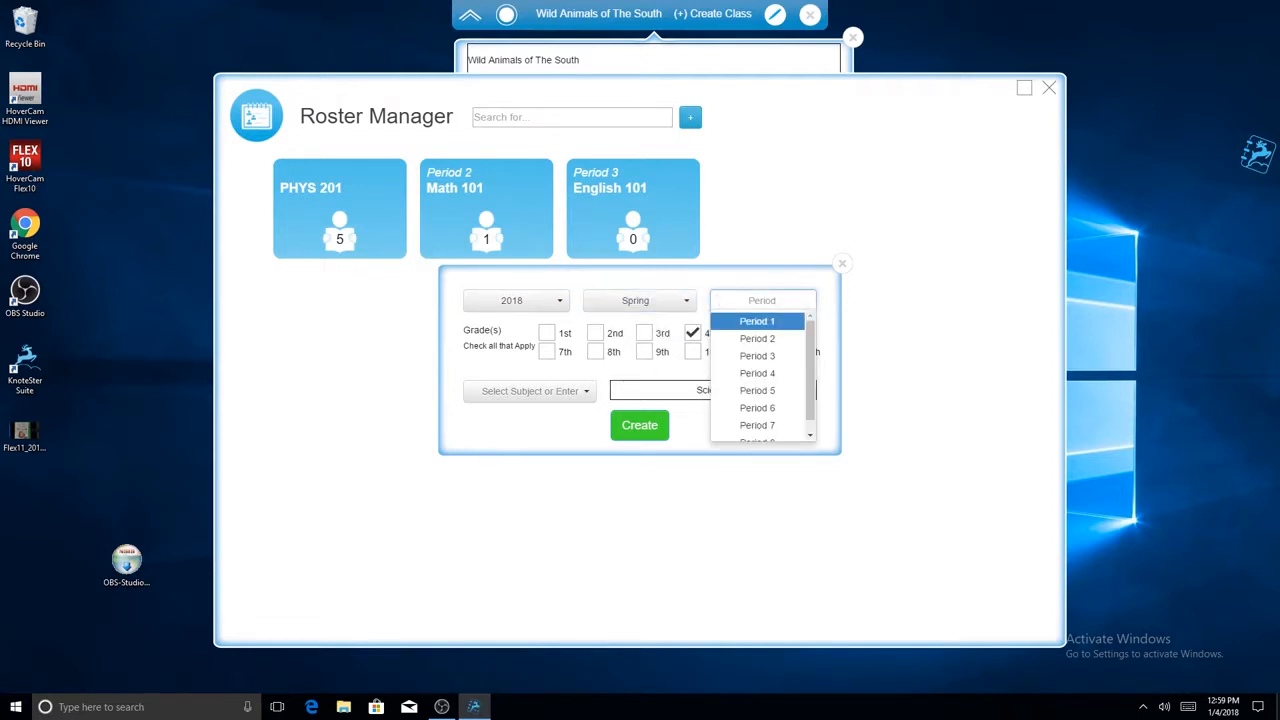
click(757, 390)
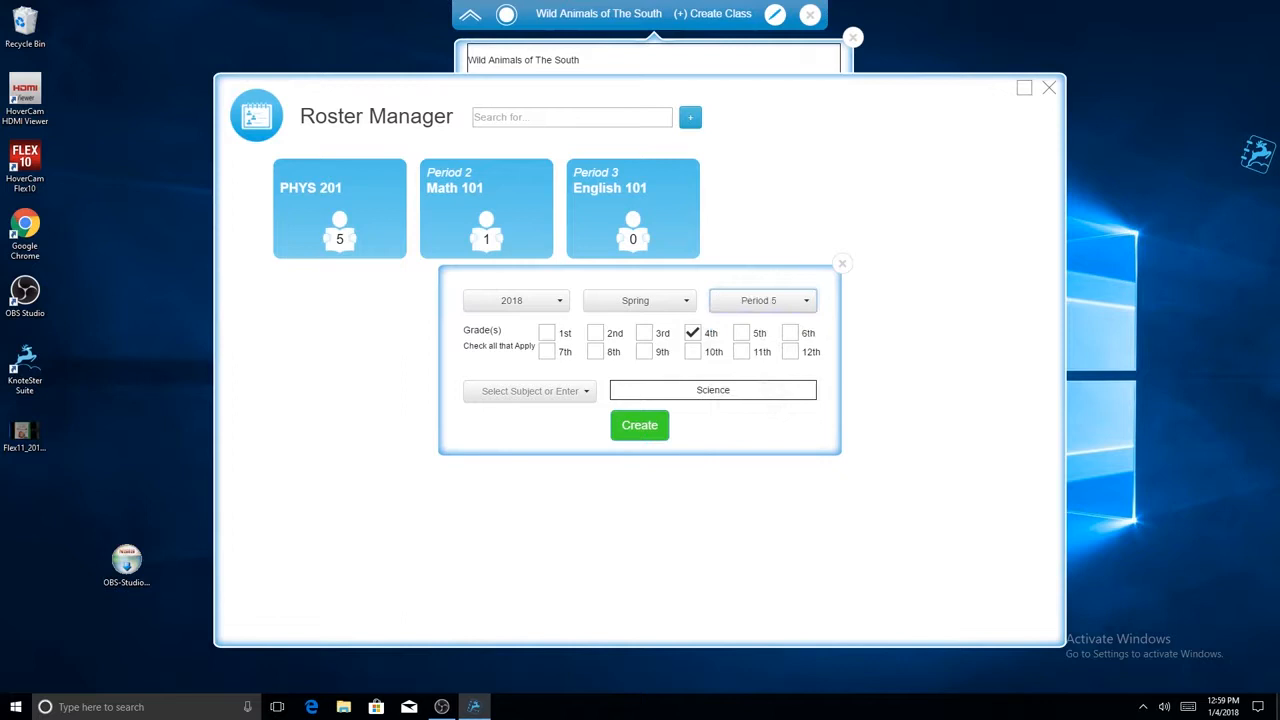
Make the class Social Studies, name it 'Wild Animals' and create it
click(529, 390)
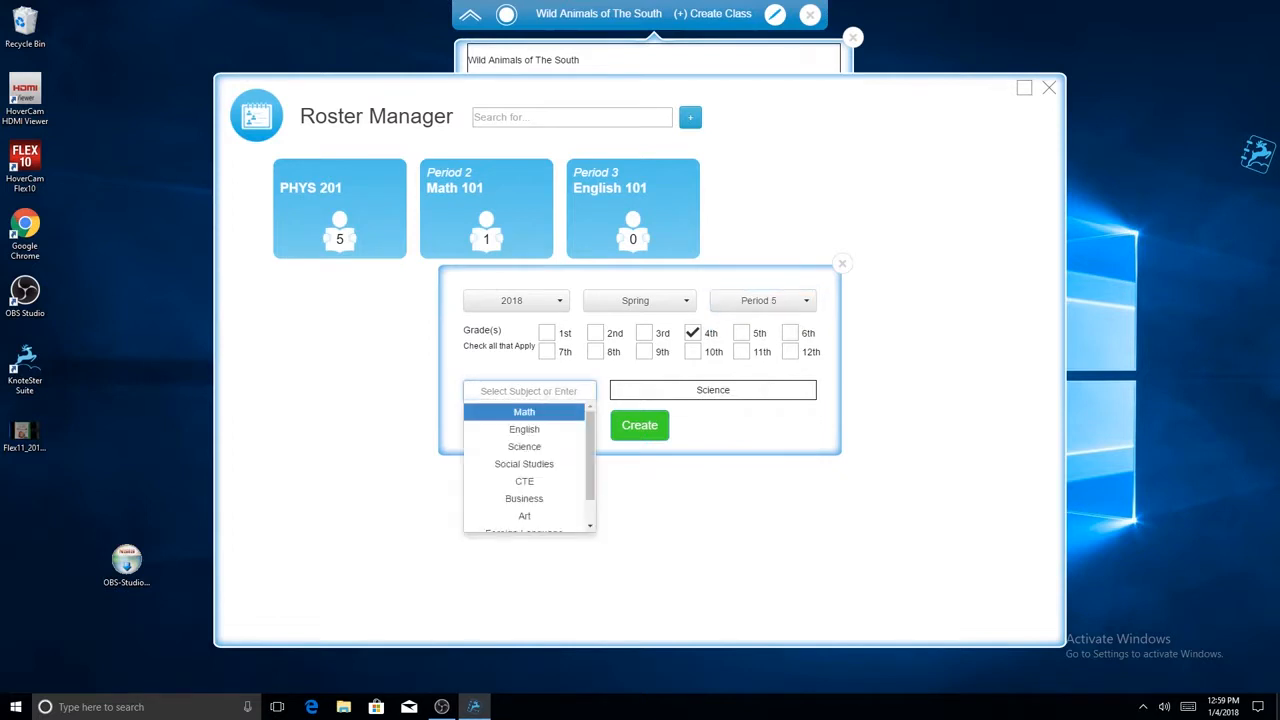
click(524, 464)
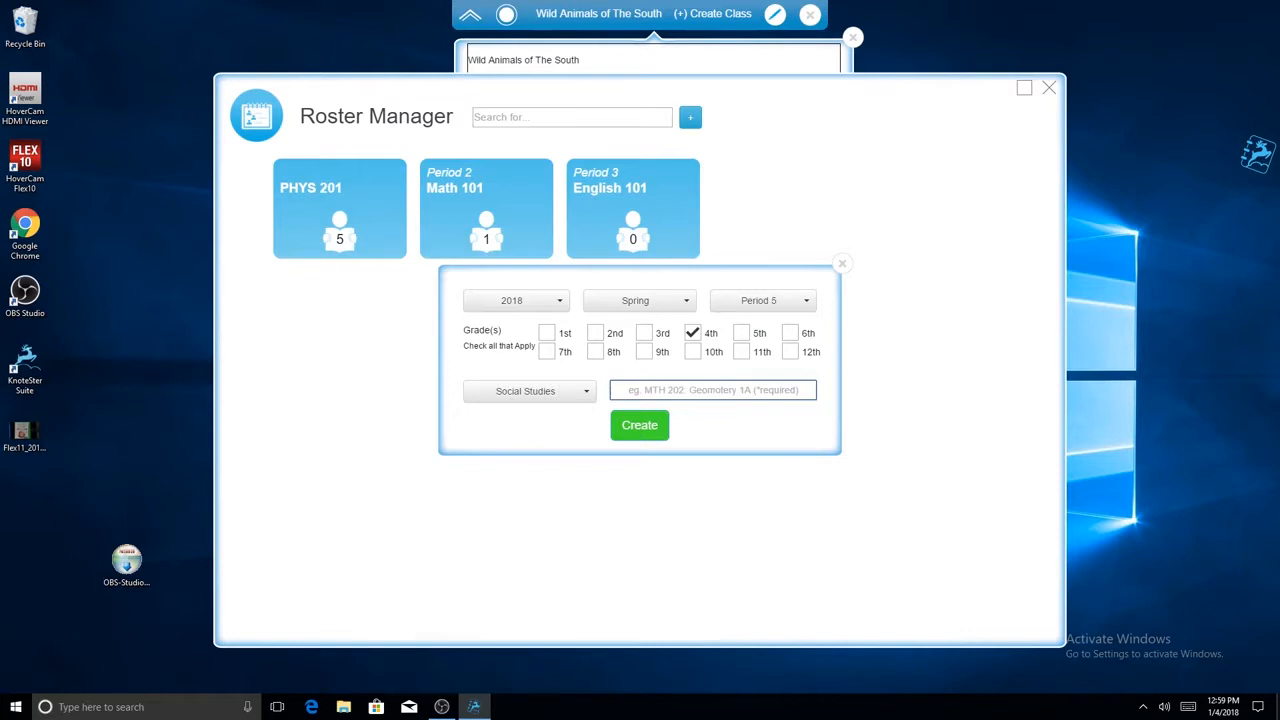
text(Wild)
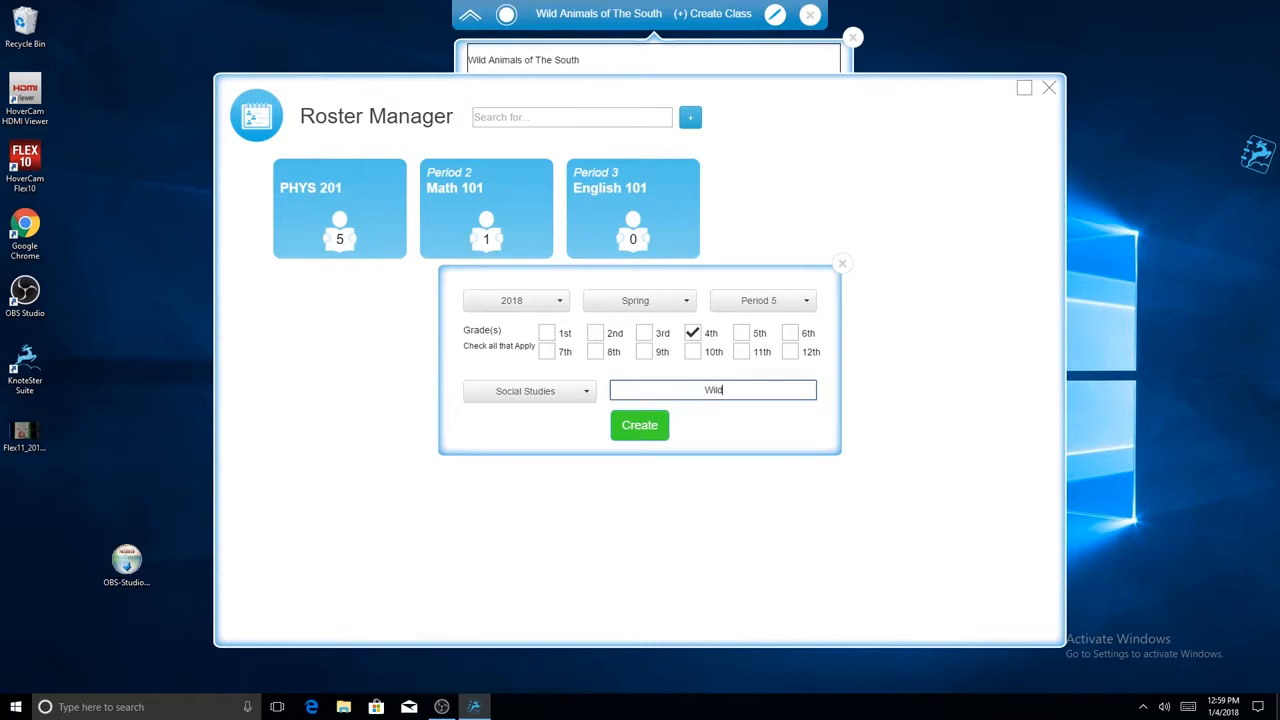
text(Animals)
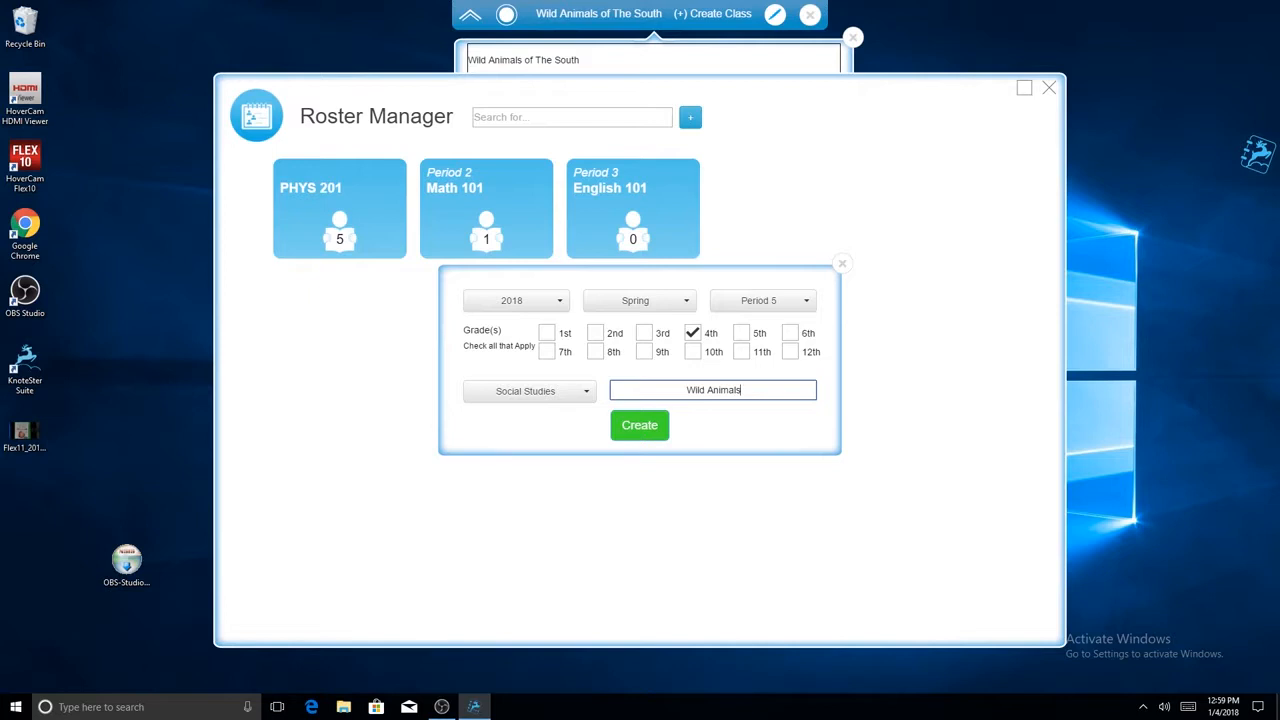
click(639, 425)
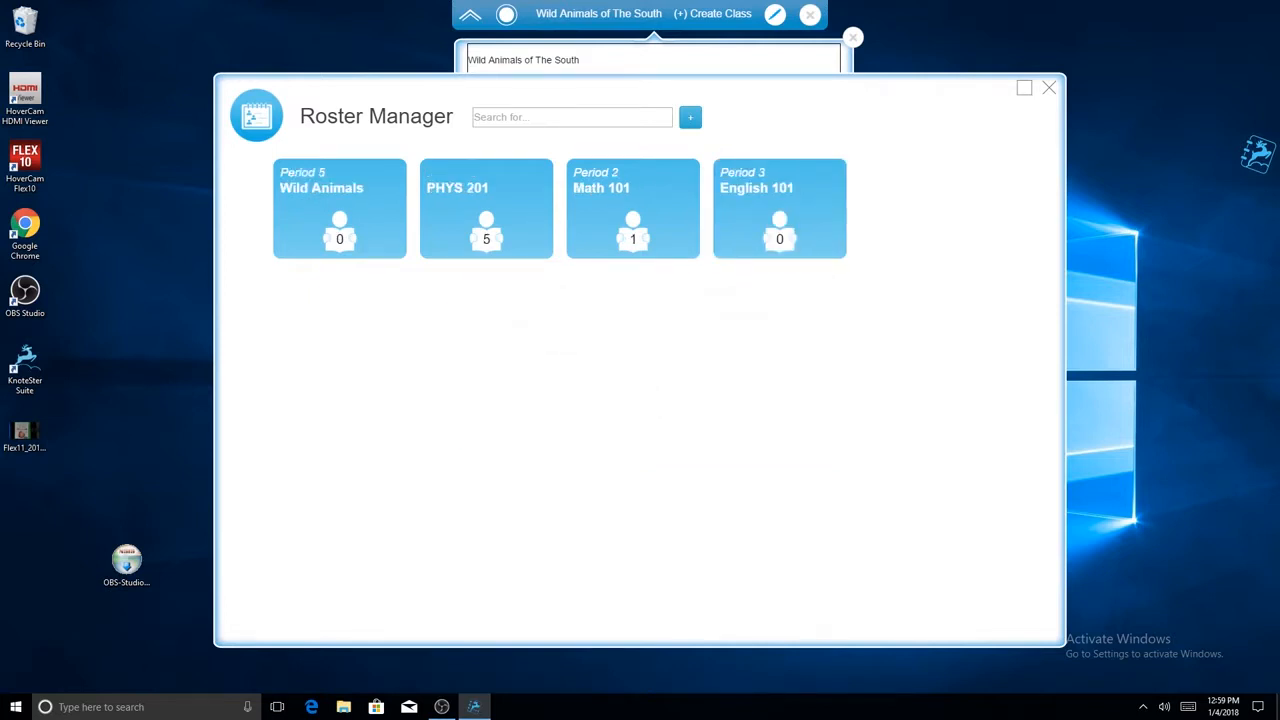
Leave Roster Manager, start recording the lesson and bring up the KnoteSter tools launcher
click(1049, 88)
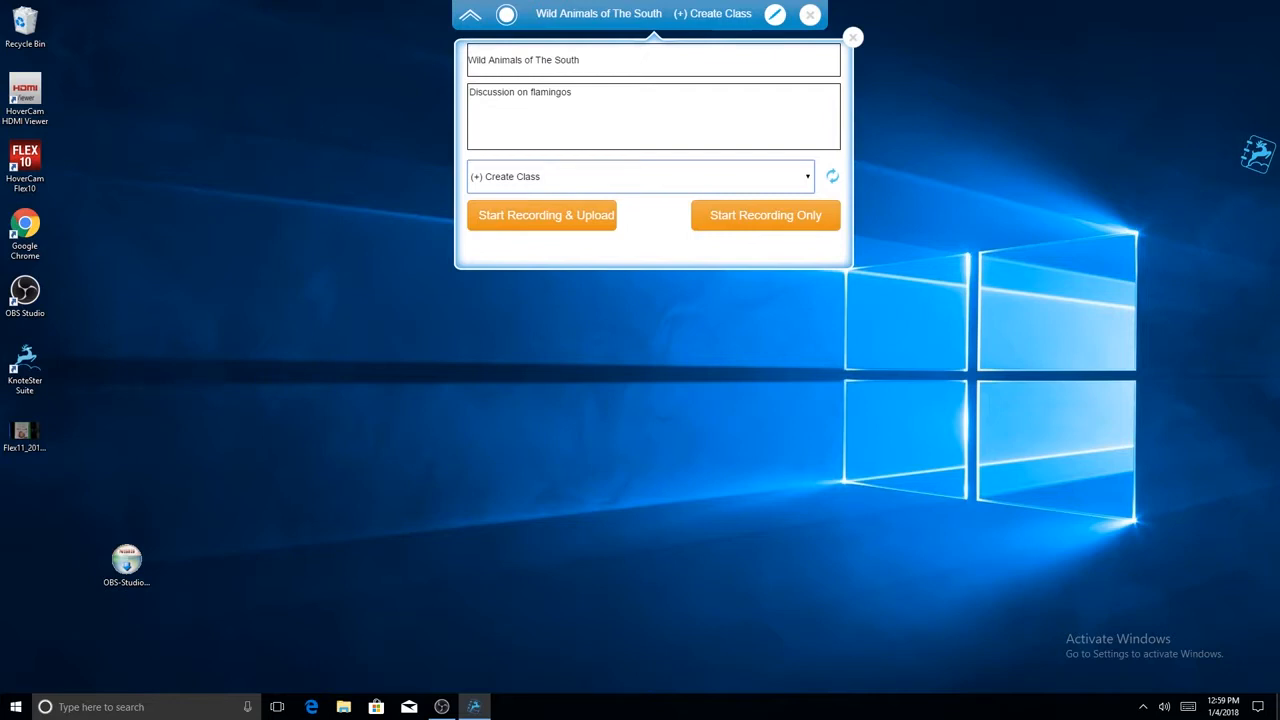
click(639, 176)
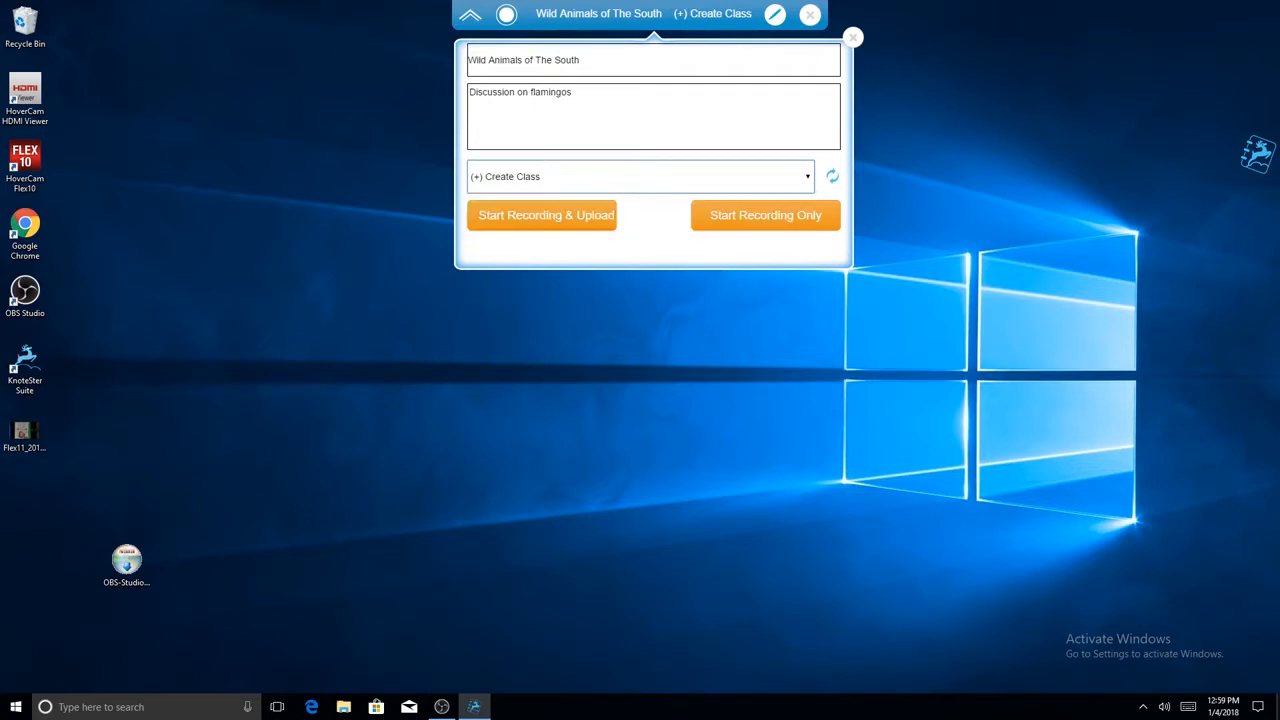
click(766, 215)
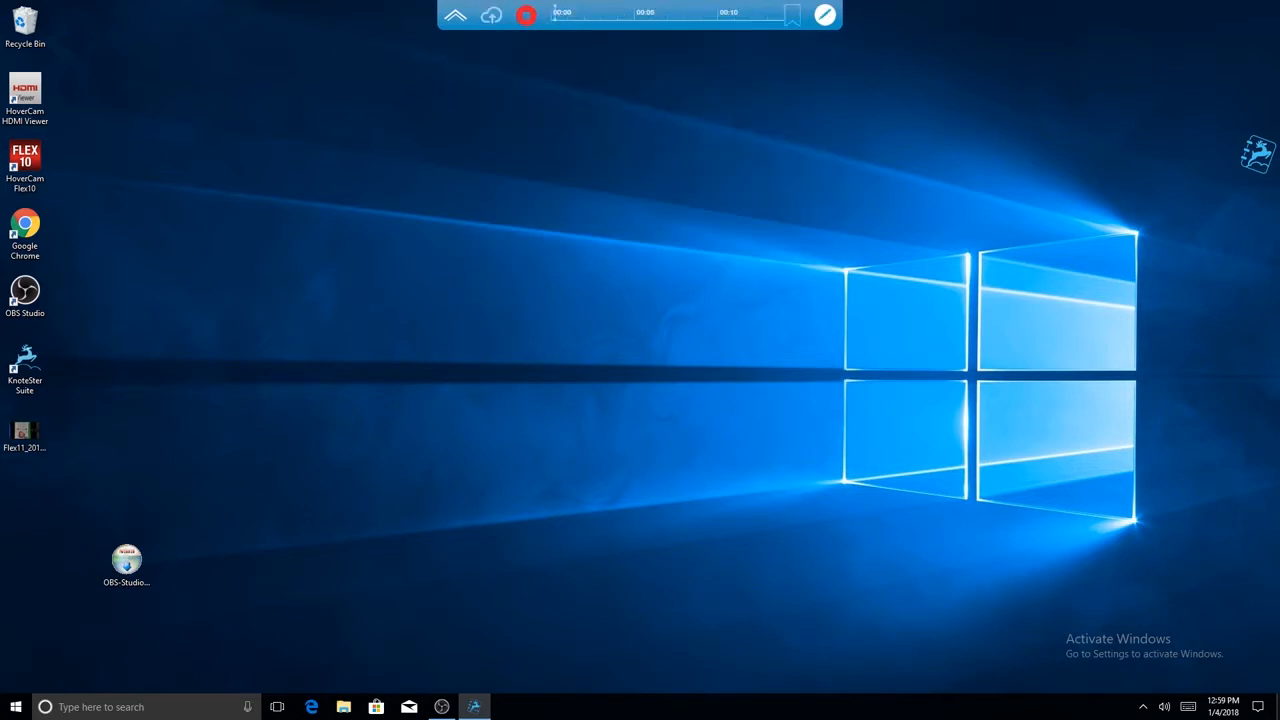
click(525, 14)
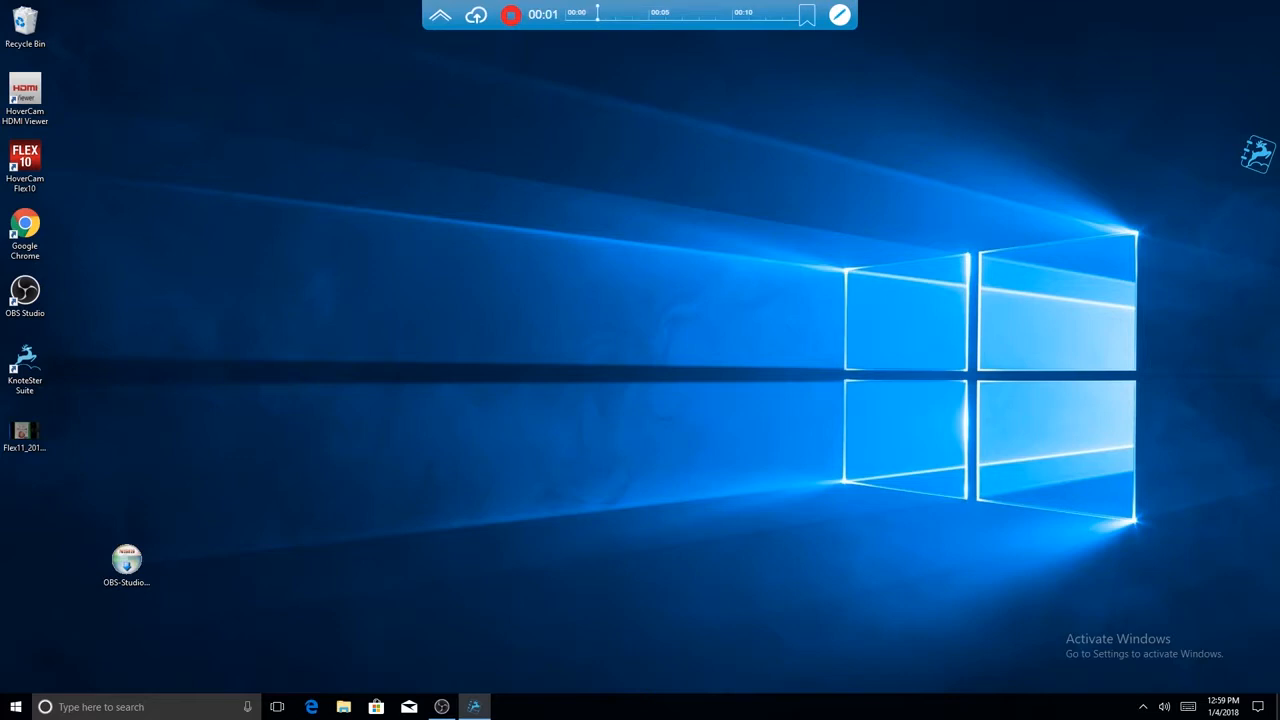
click(473, 707)
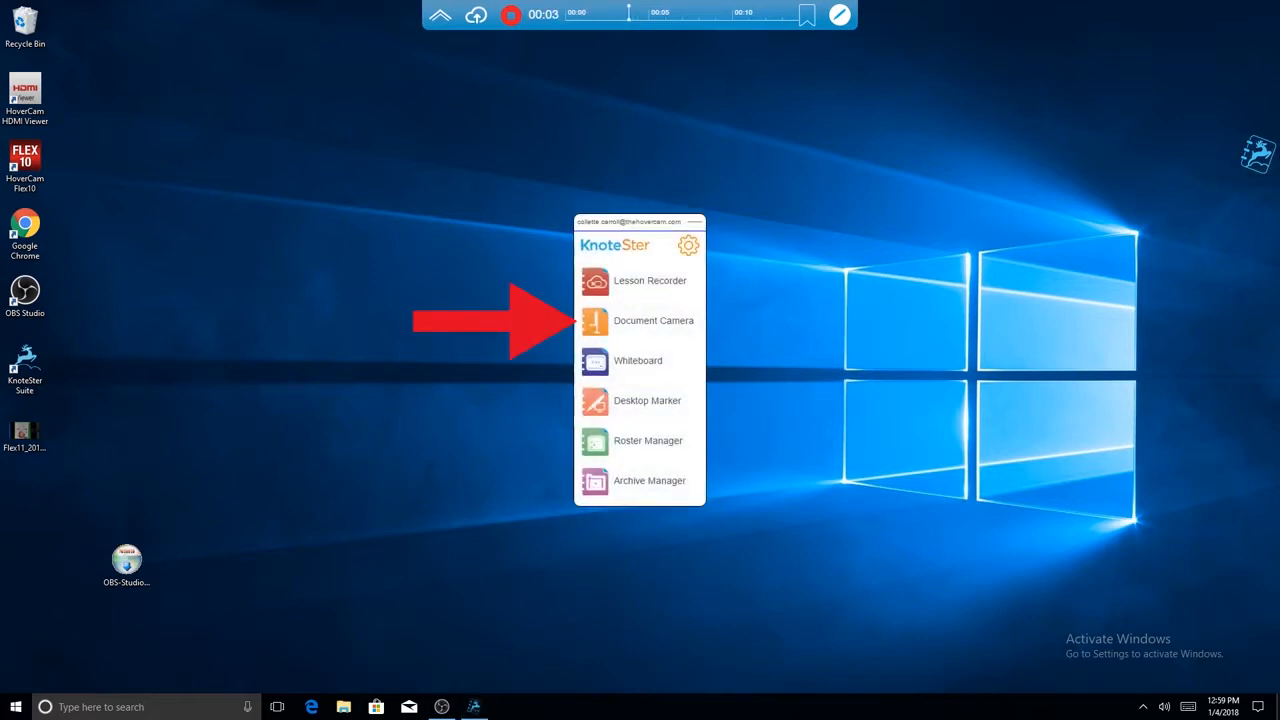